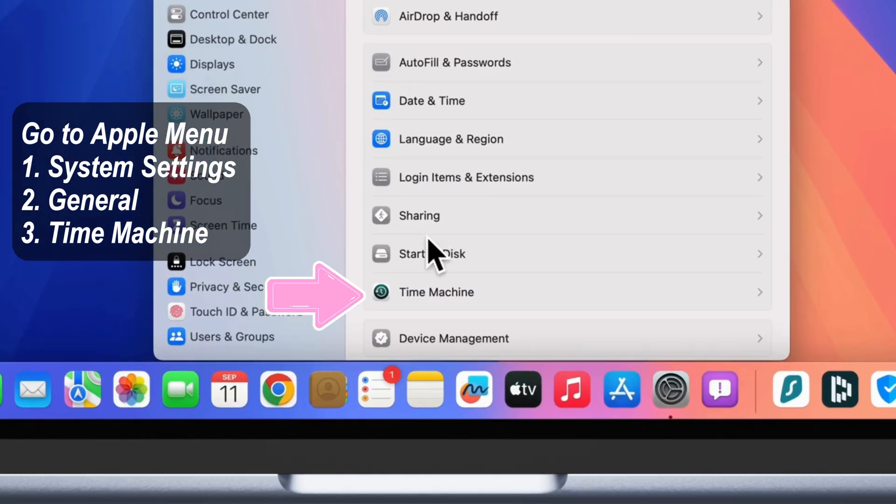
- Open Time Machine from System Settings' General pane to check backups
left_click(436, 292)
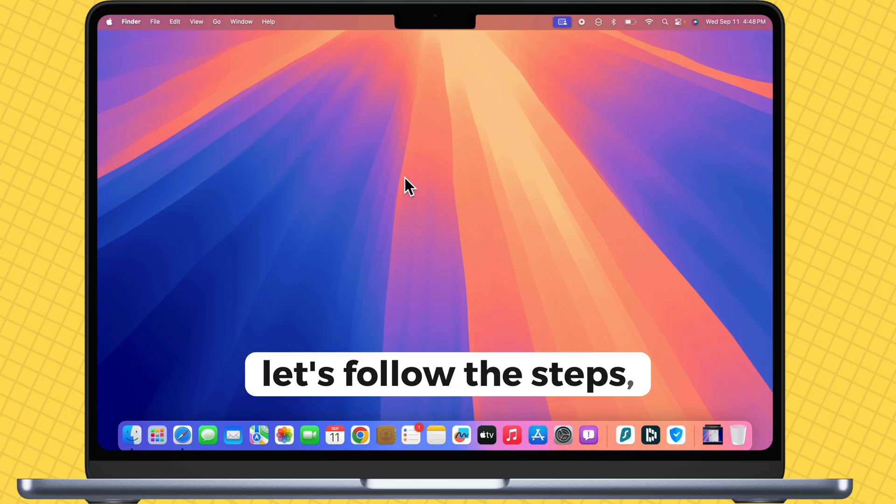
- Open the Storage overview and review the large Documents files, then close the list
left_click(109, 22)
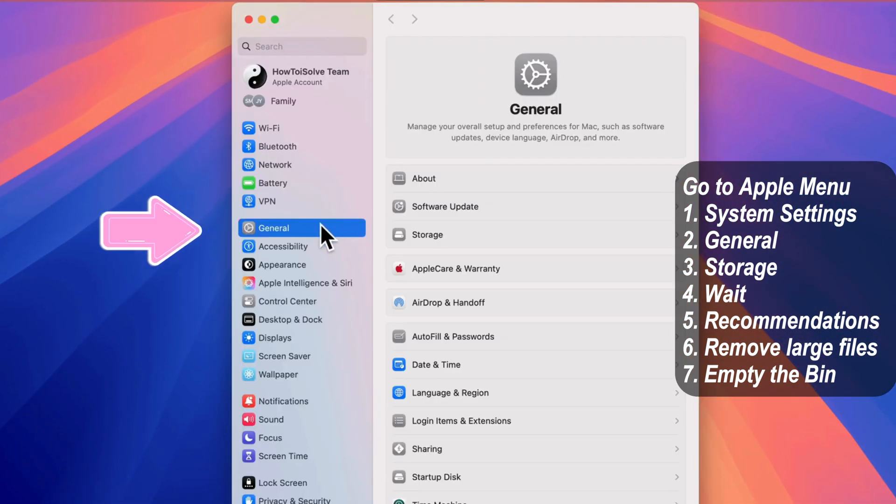
left_click(426, 234)
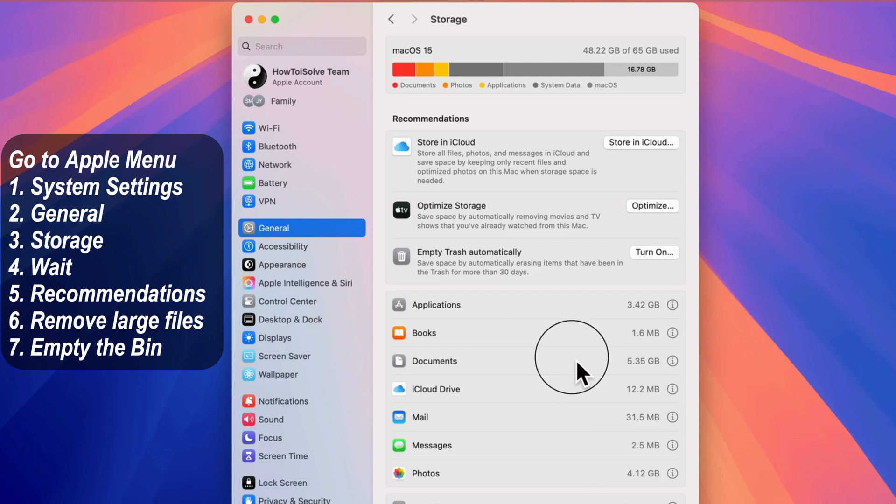
left_click(673, 361)
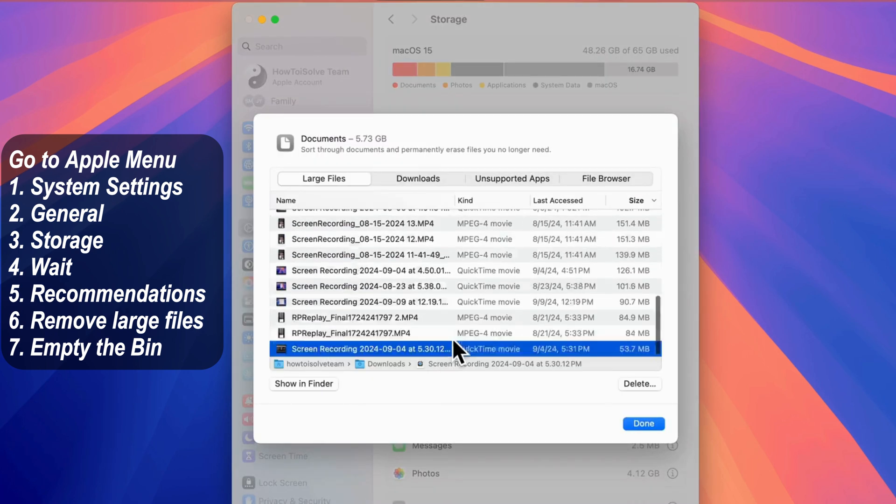
left_click(643, 423)
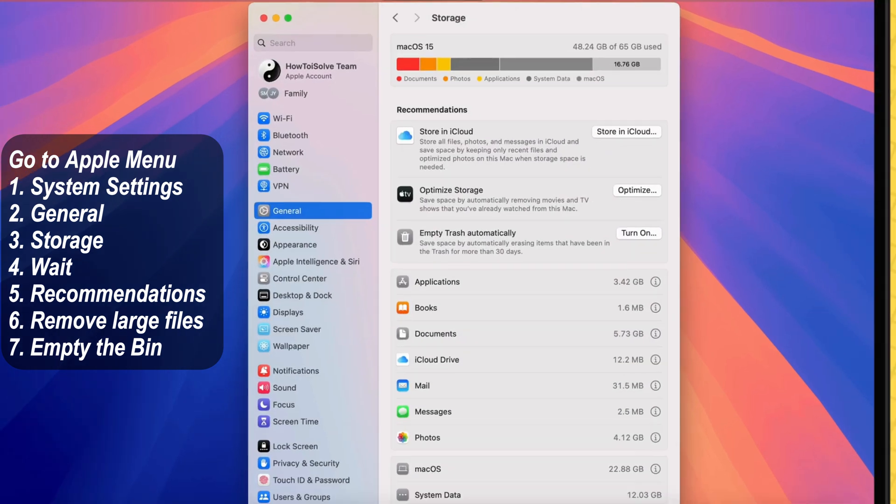
left_click(774, 458)
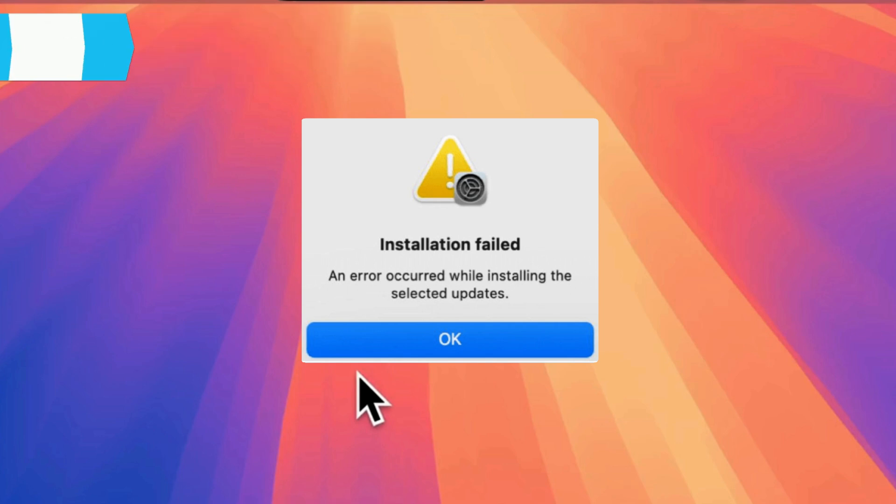
- Dismiss the 'Installation failed' update error with OK
left_click(449, 339)
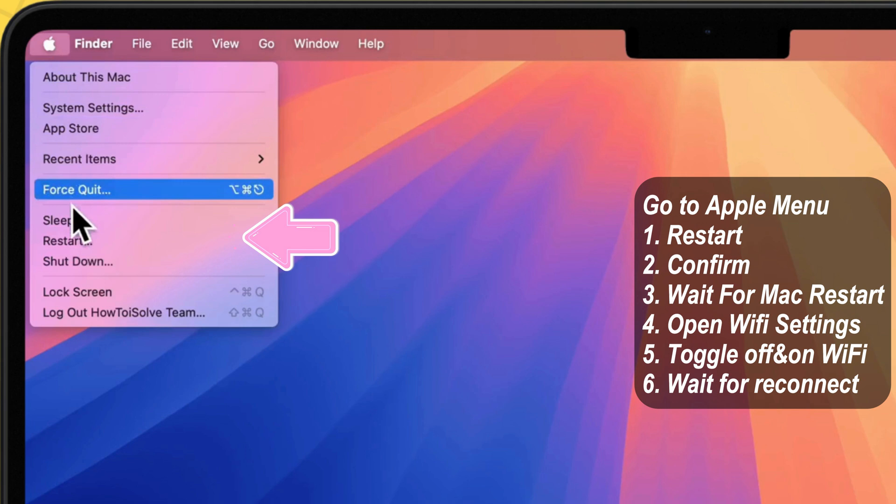
- Restart the Mac from the Apple menu and confirm the restart
left_click(66, 241)
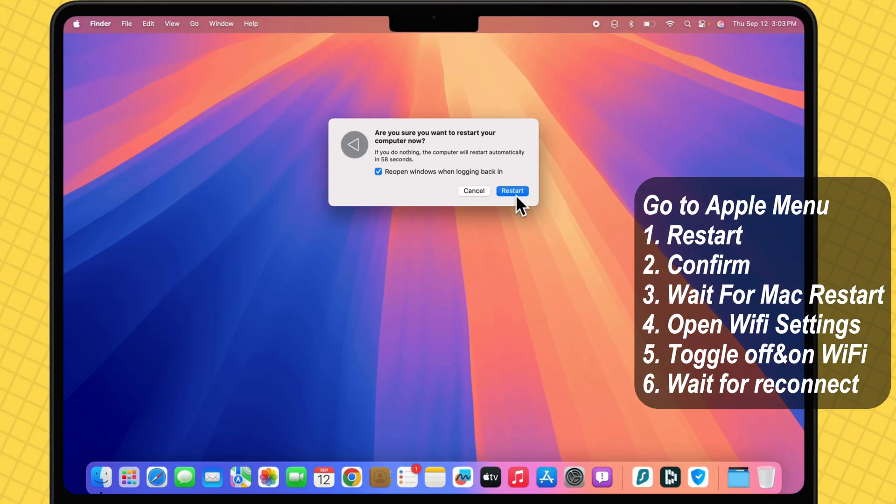
left_click(511, 191)
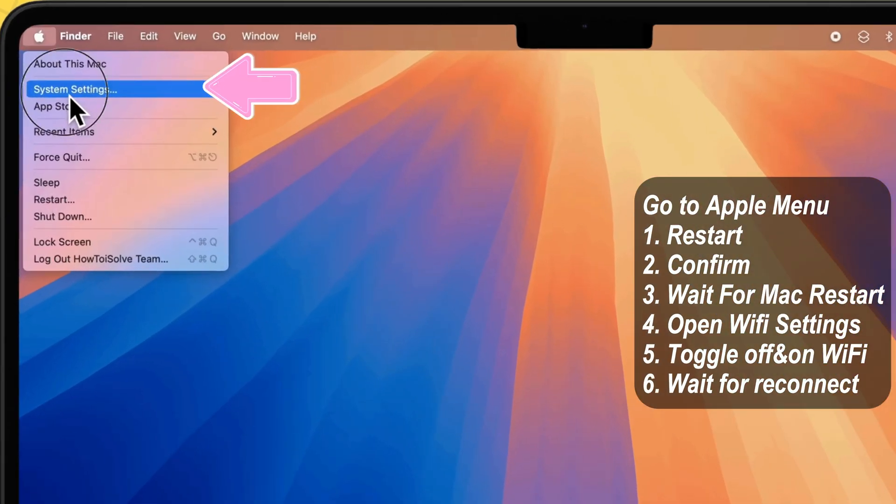
- Join the TP-LINK_D5A9E2 network from the Wi-Fi pane, entering its password
left_click(74, 90)
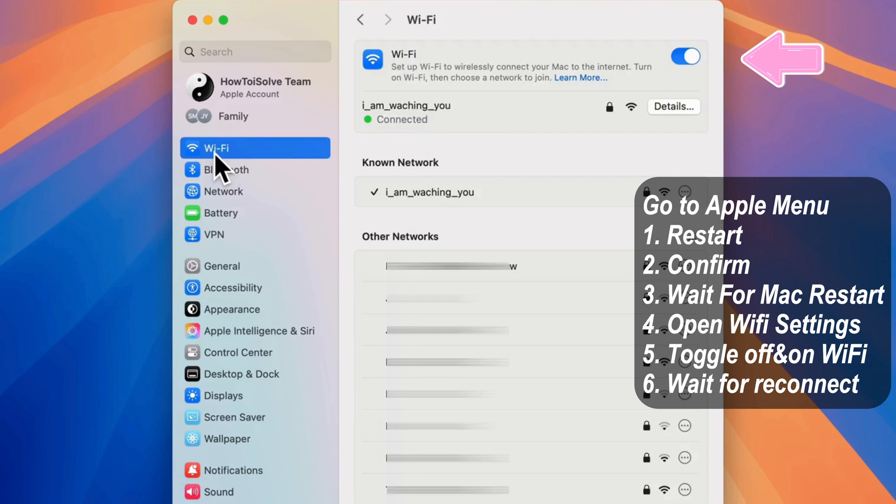
mouse_move(621, 155)
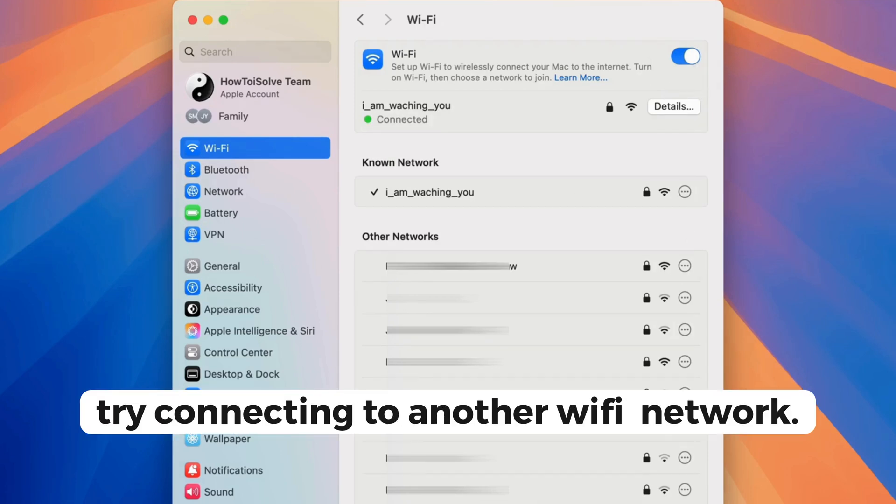
left_click(441, 266)
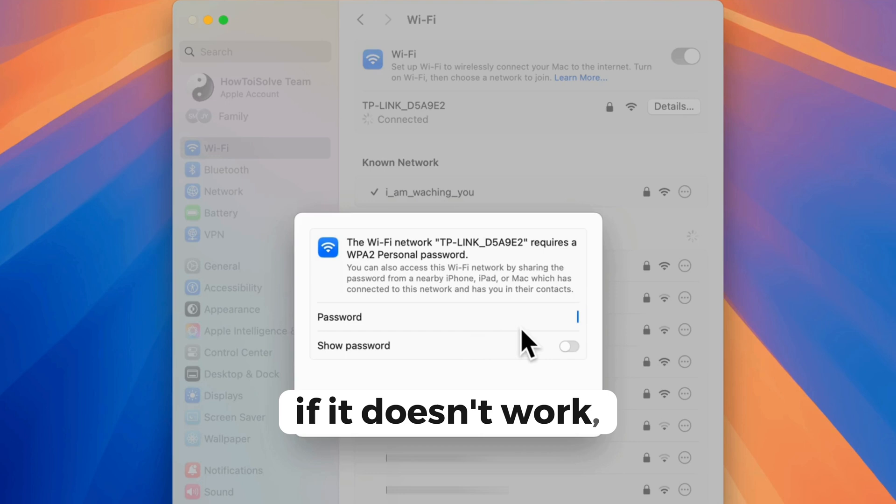
type("password")
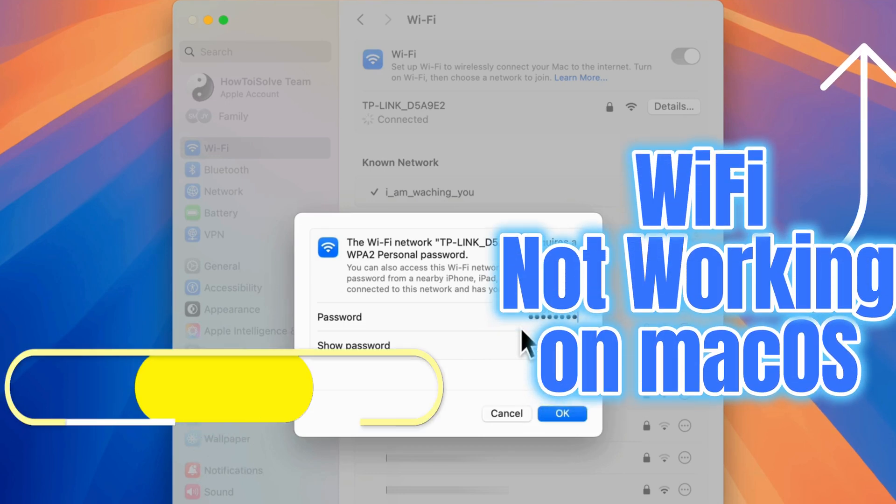
left_click(561, 413)
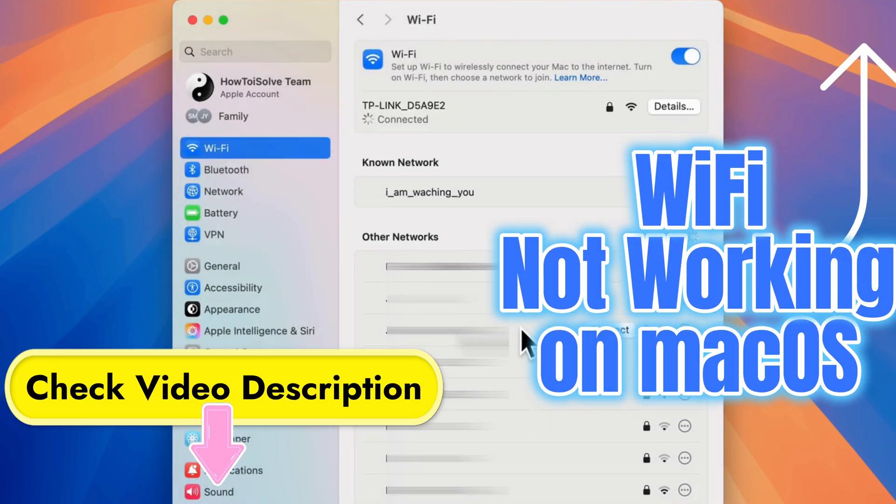